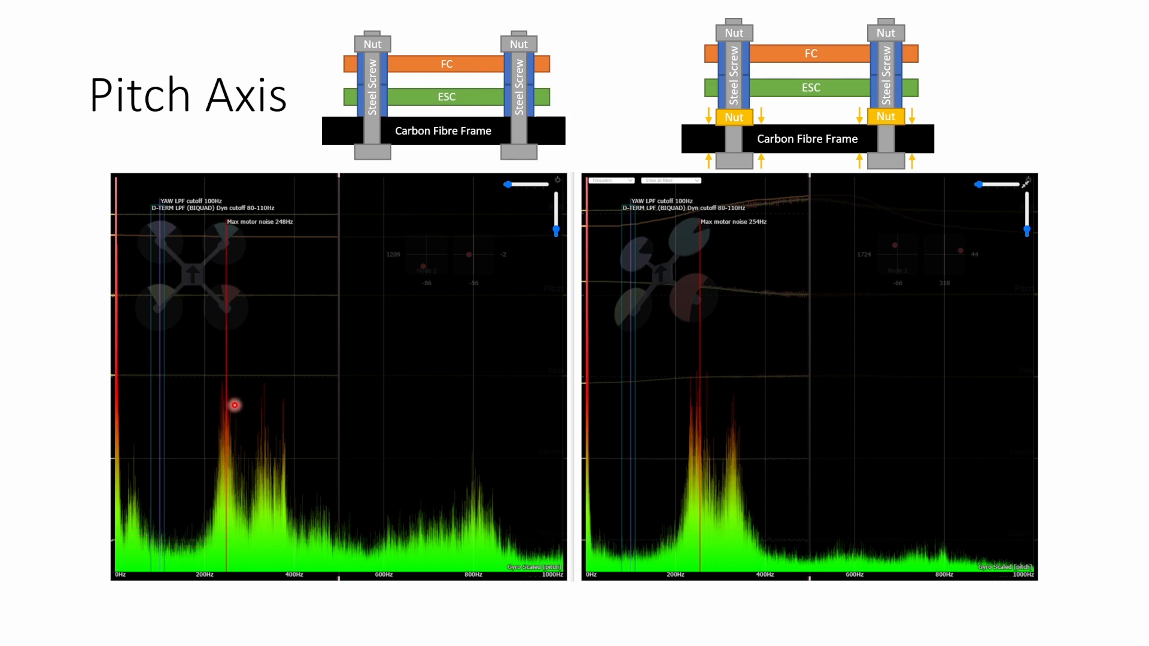
pyautogui.moveTo(426, 543)
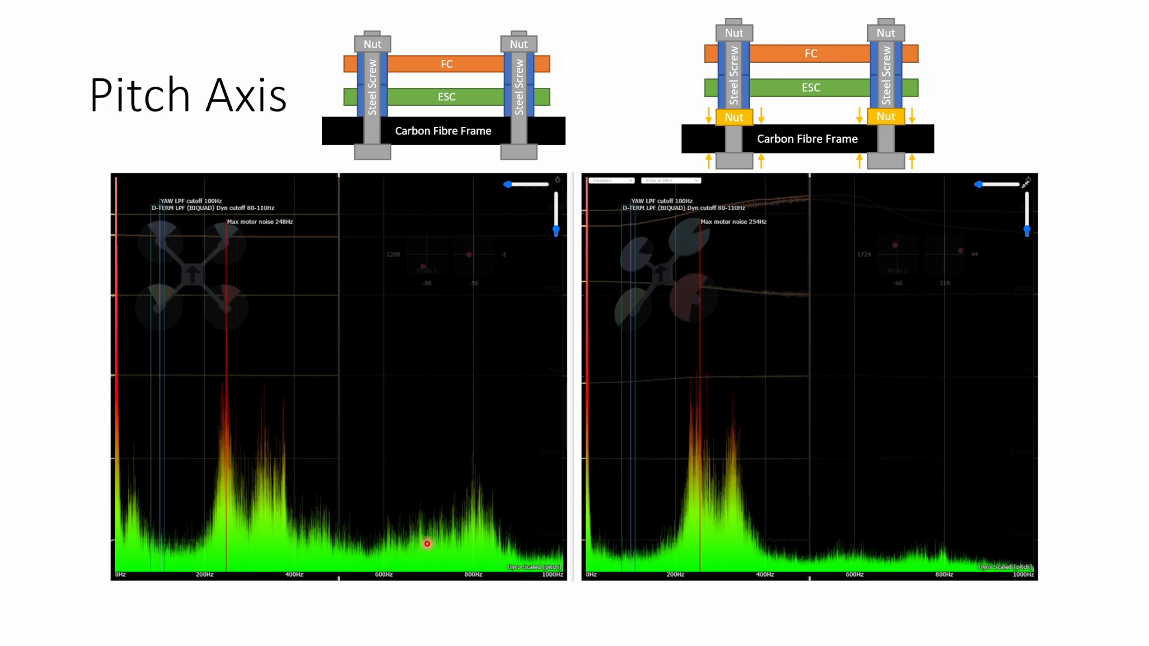
pyautogui.moveTo(312, 337)
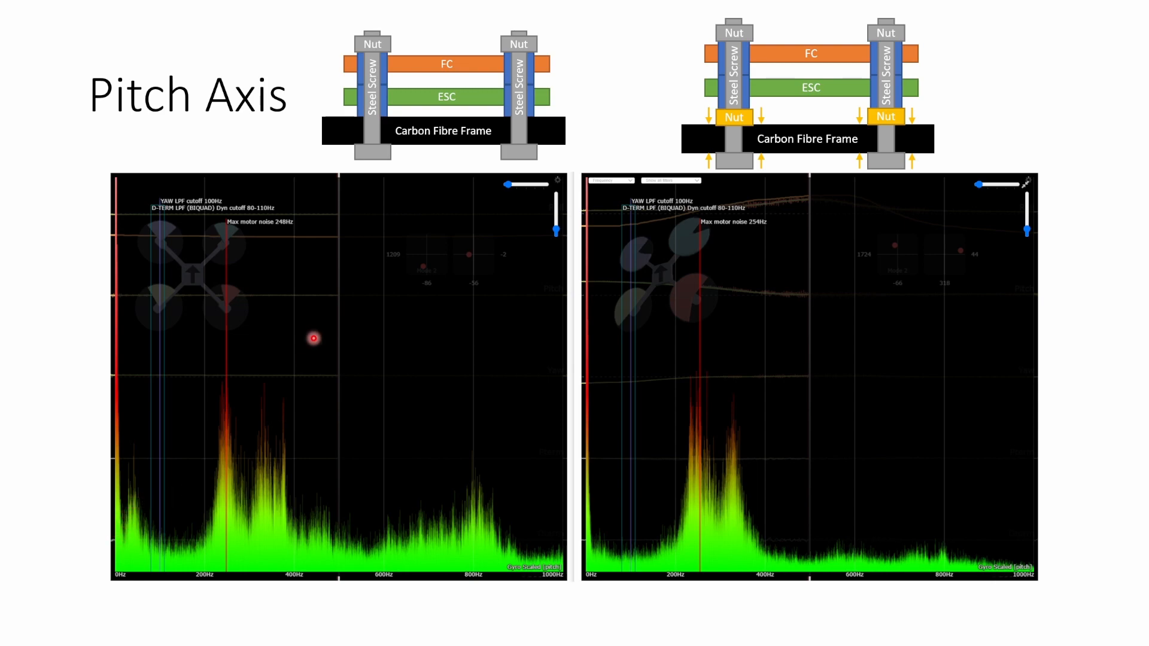
pyautogui.moveTo(374, 16)
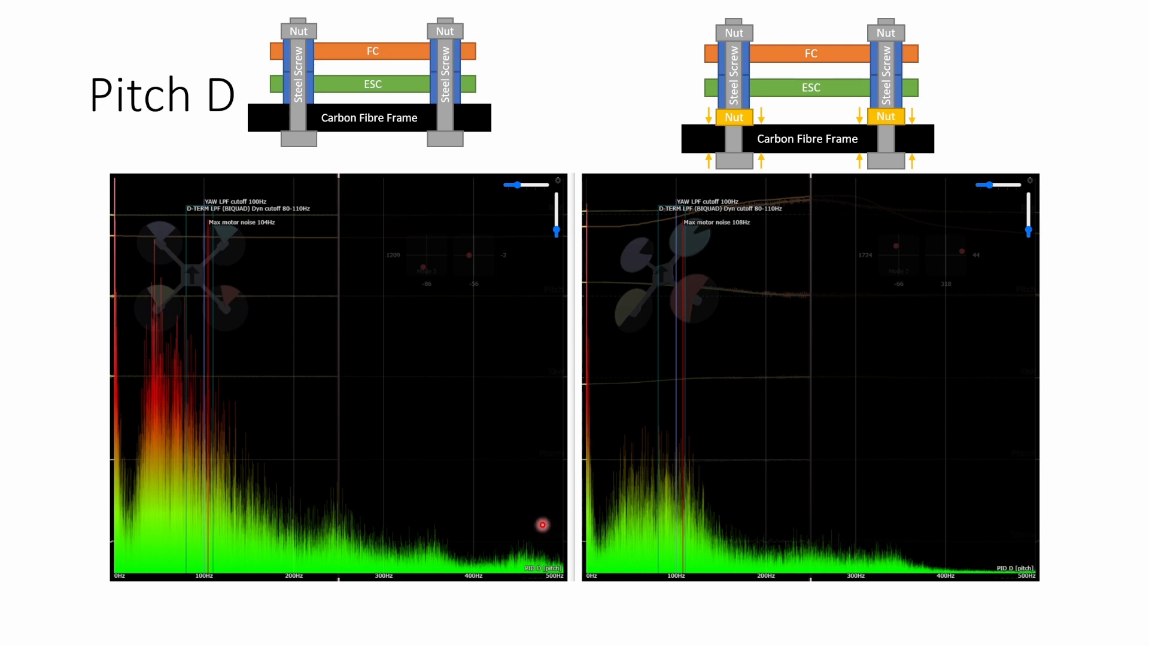
pyautogui.moveTo(154, 341)
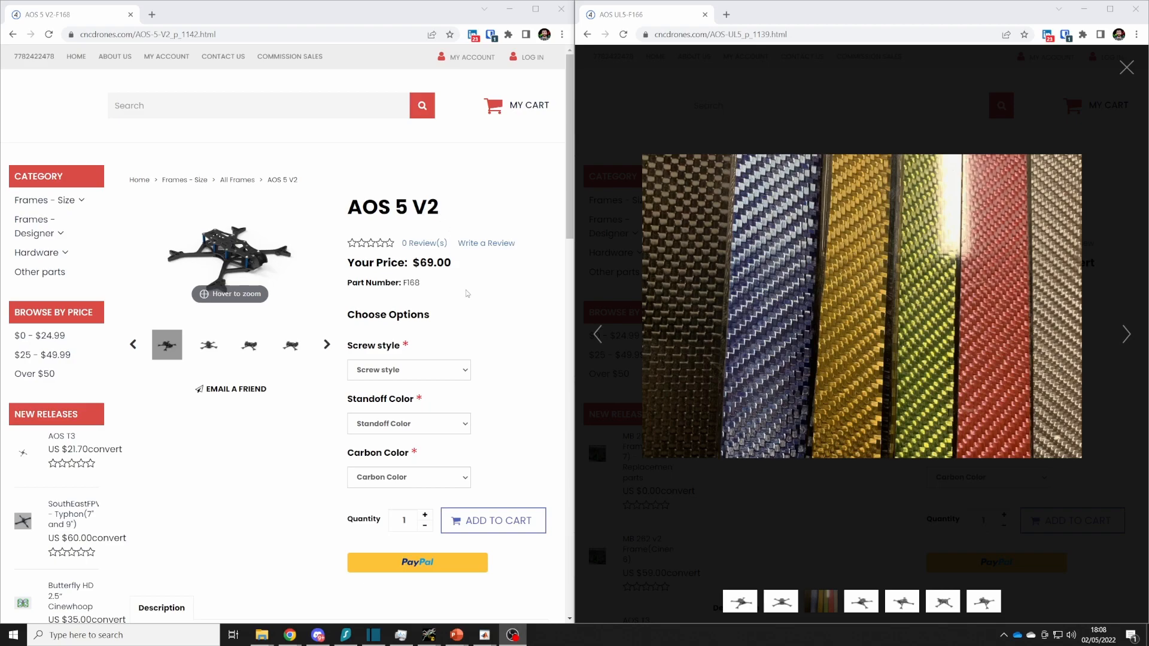
# Reveal the AOS 5 V2 carbon colours: Black, plus Blue, Gold, Green, Silver at +$12.50
pyautogui.click(408, 477)
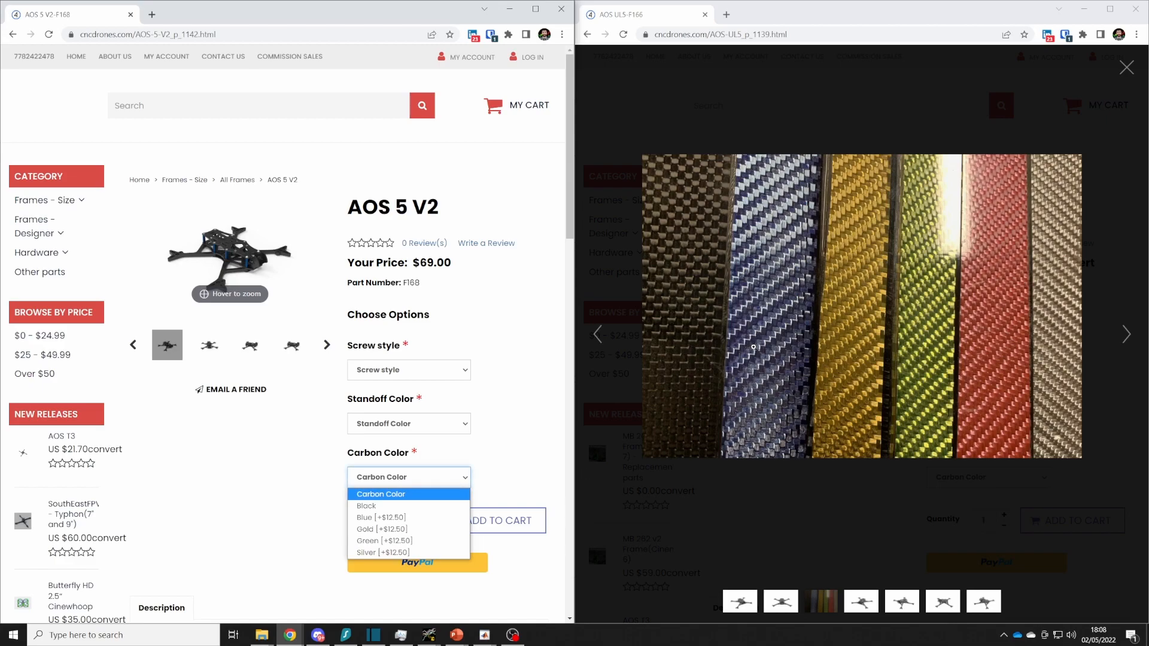
pyautogui.moveTo(1053, 364)
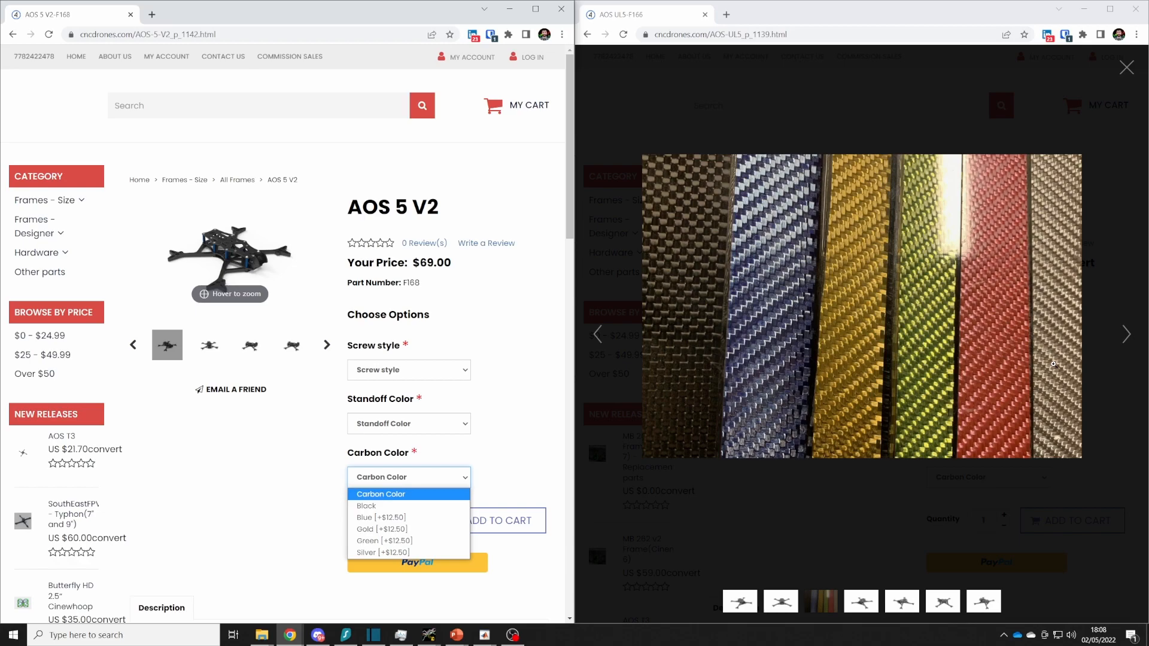
pyautogui.moveTo(429, 459)
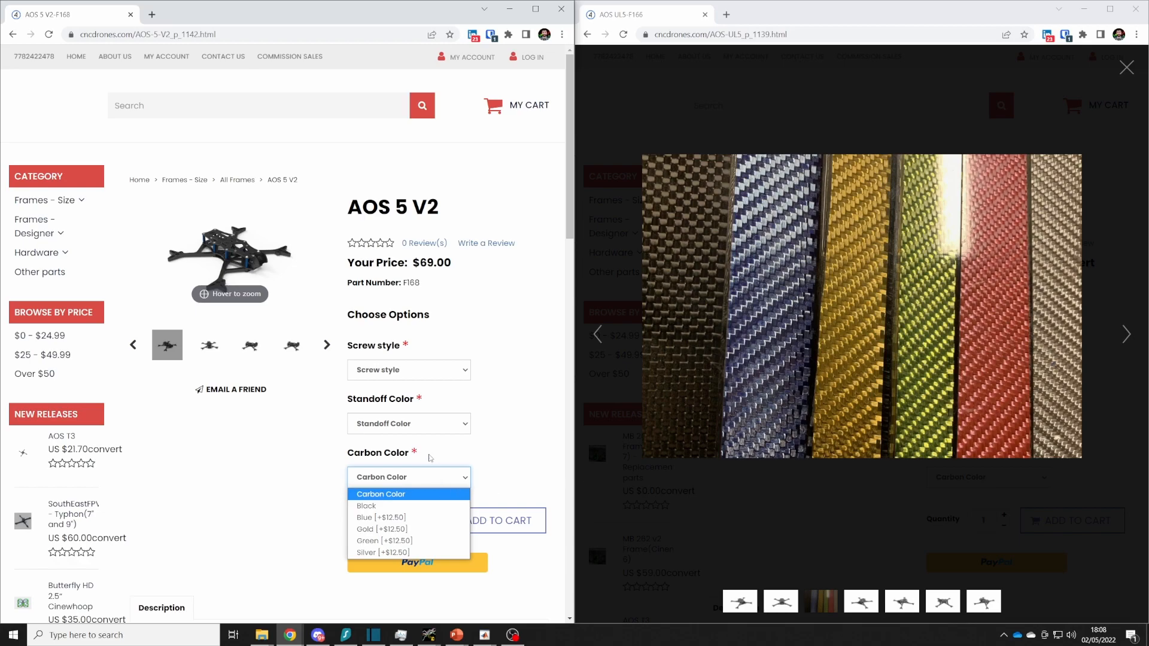
pyautogui.click(408, 422)
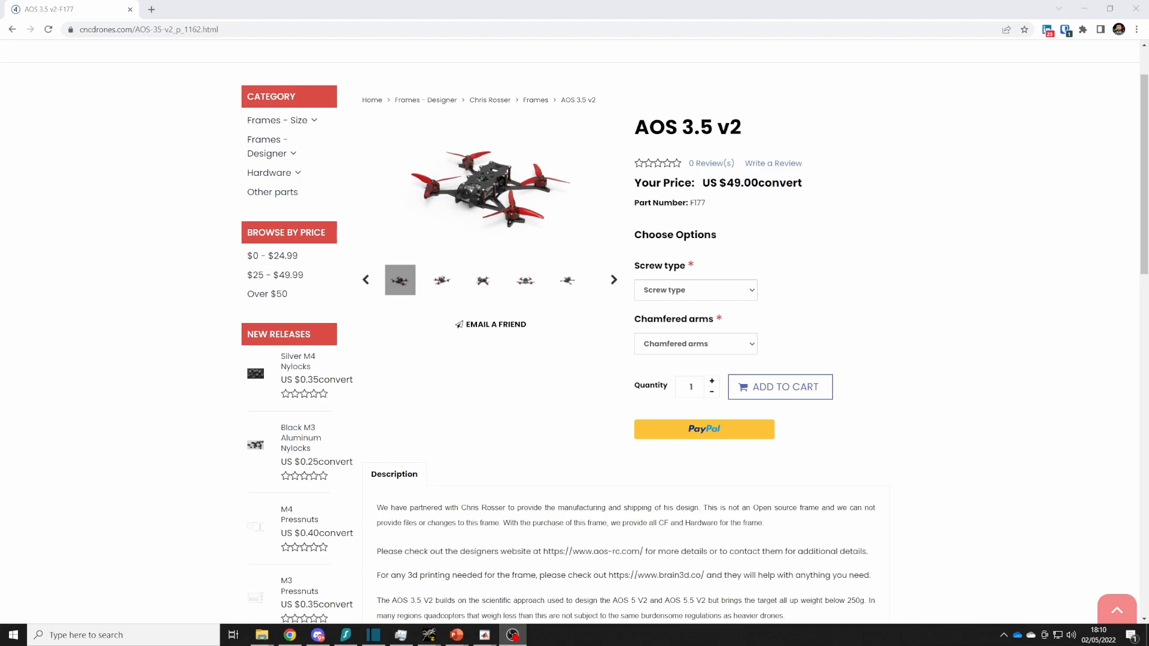
pyautogui.moveTo(944, 340)
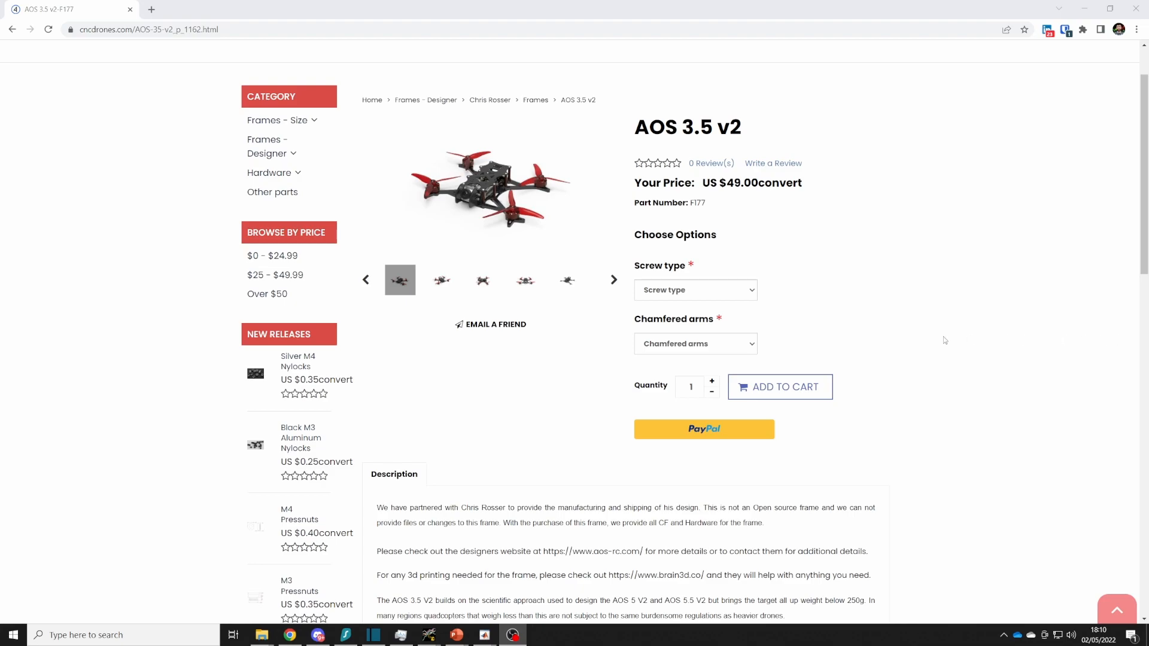